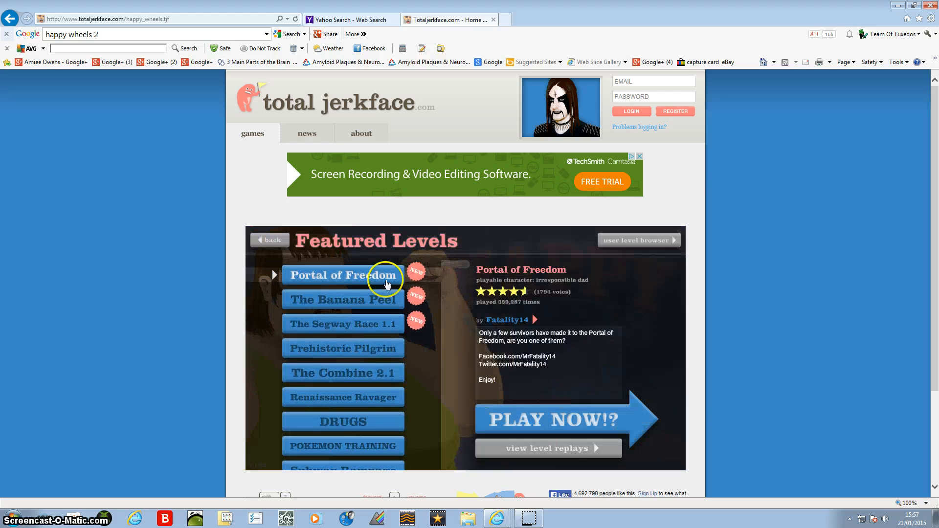
Play Portal of Freedom to a 78.63-second win, exit to the menu, and select The Banana Peel
click(344, 299)
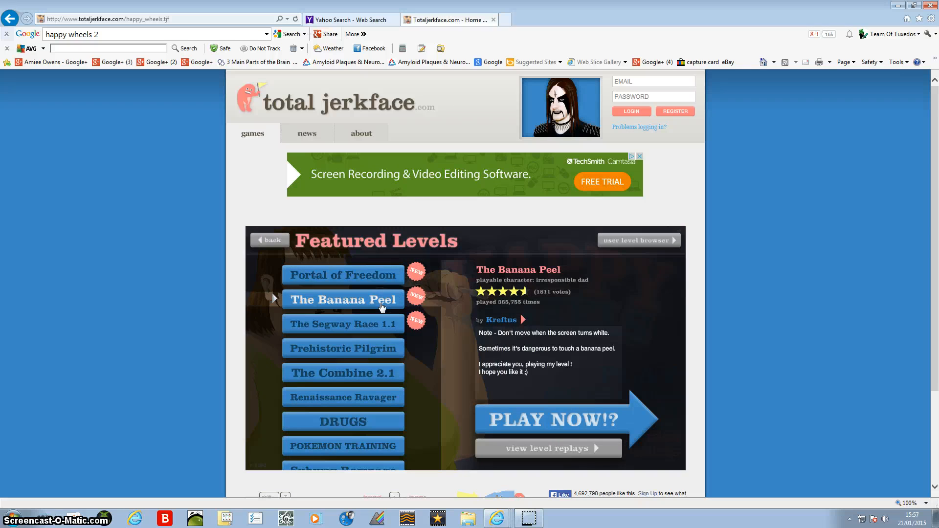
click(342, 275)
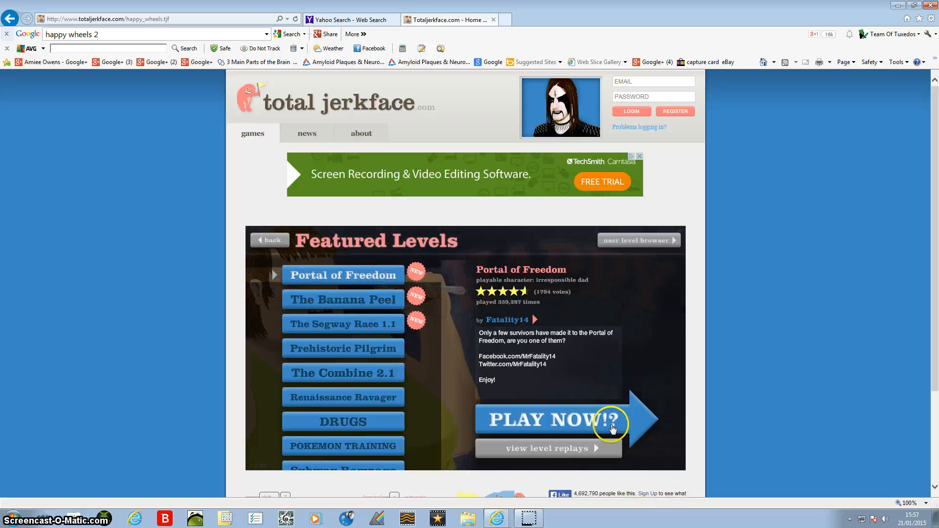
click(542, 419)
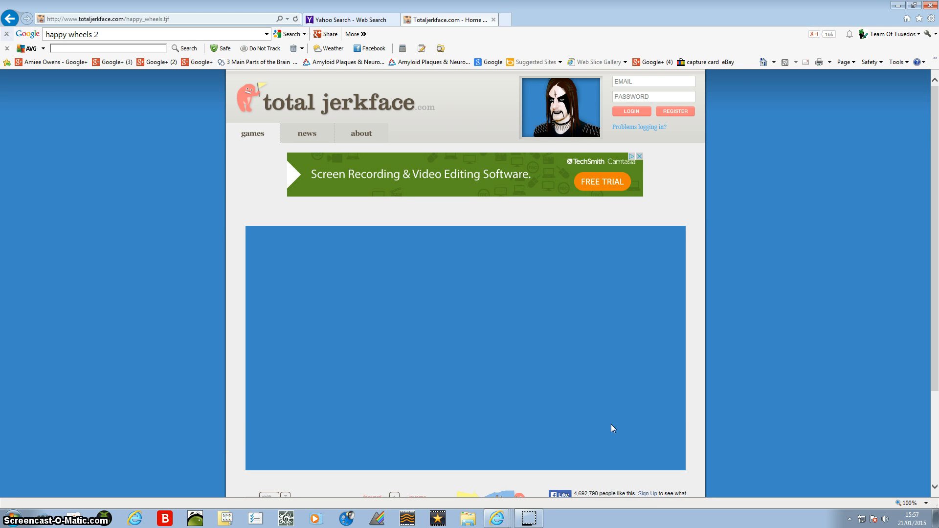
mouse_move(590, 432)
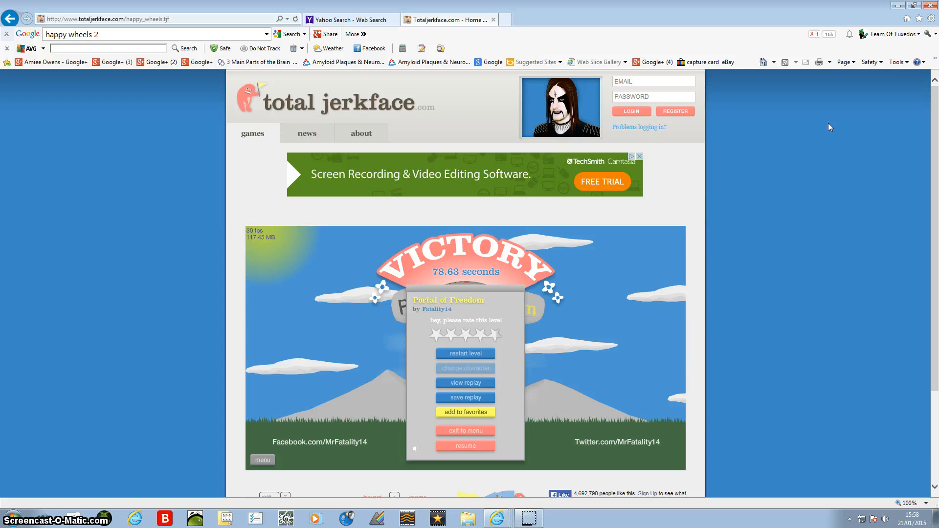
click(465, 430)
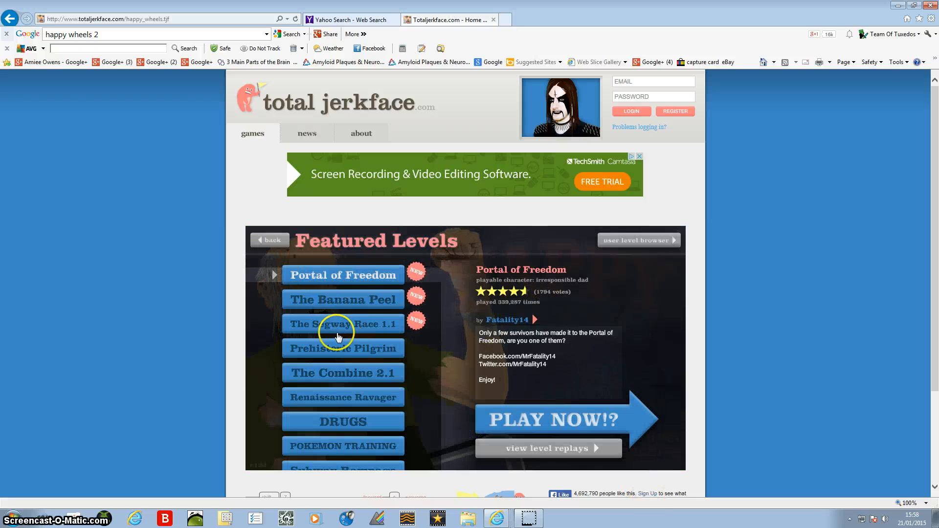
click(342, 299)
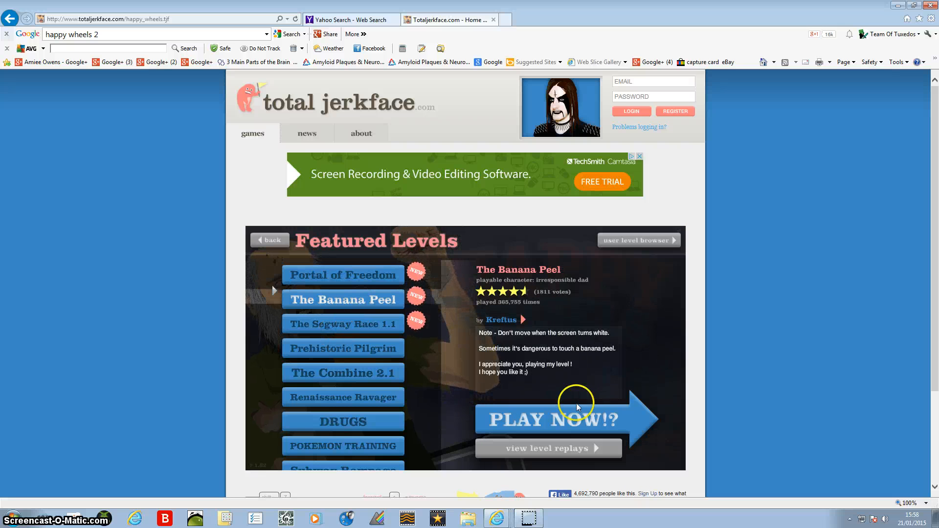
Start The Banana Peel with PLAY NOW!? and ride until the run ends at the crash
click(550, 419)
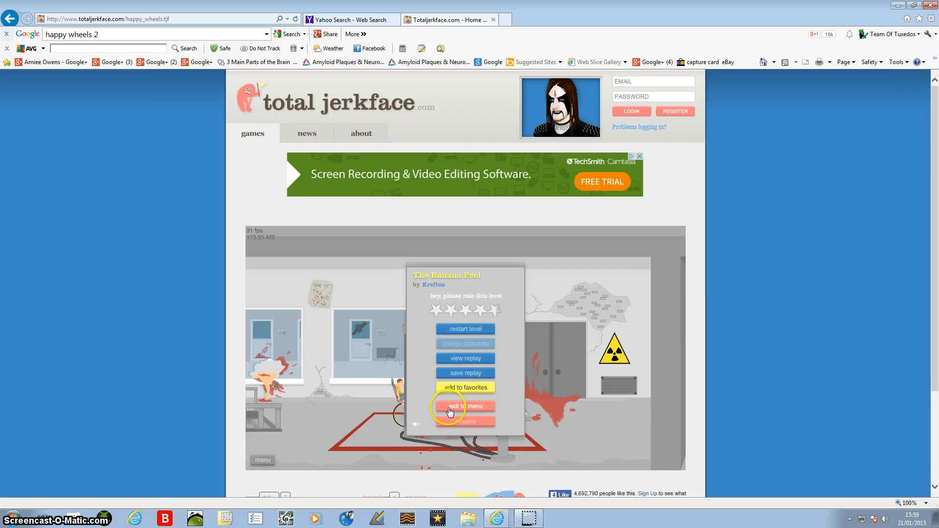
Exit The Banana Peel to the level menu so Segwayball (NEW A.I.) can be started
click(464, 405)
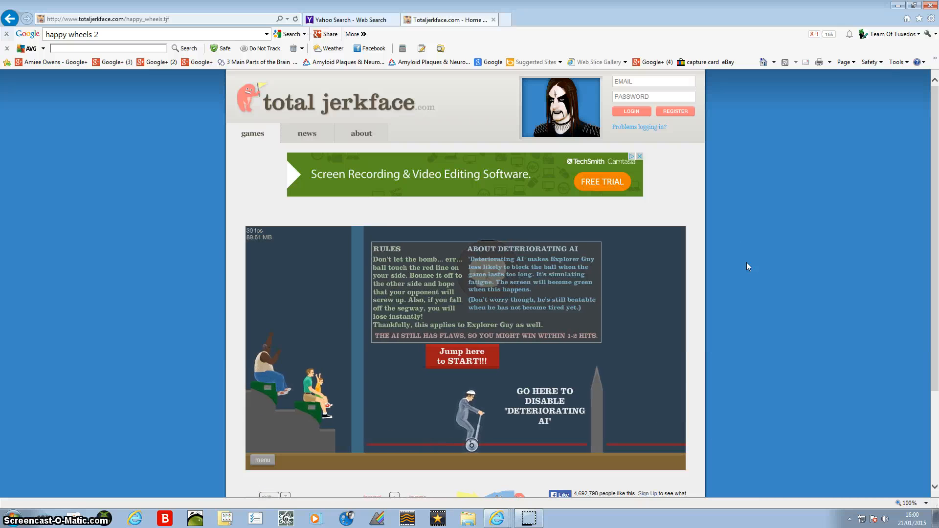
Play a round of Segwayball against Explorer Guy, then exit back to the Featured Levels list
click(462, 356)
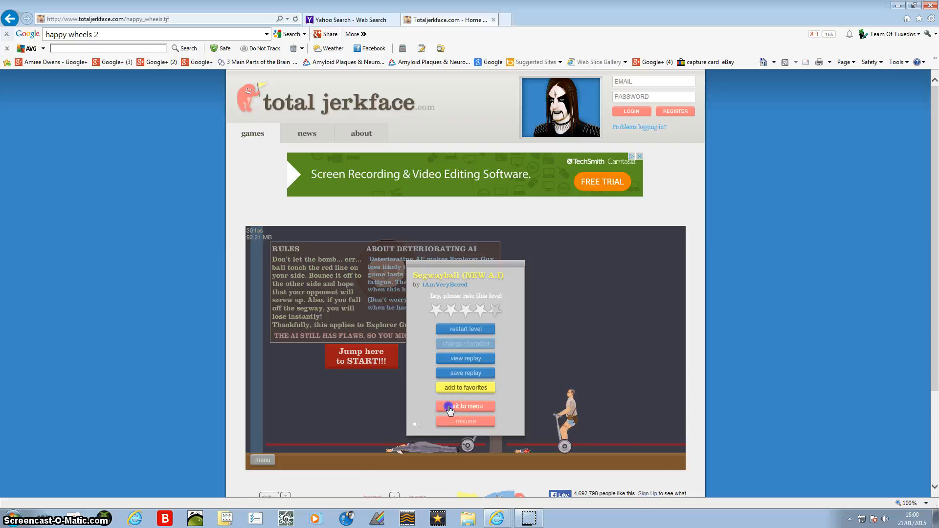
click(465, 405)
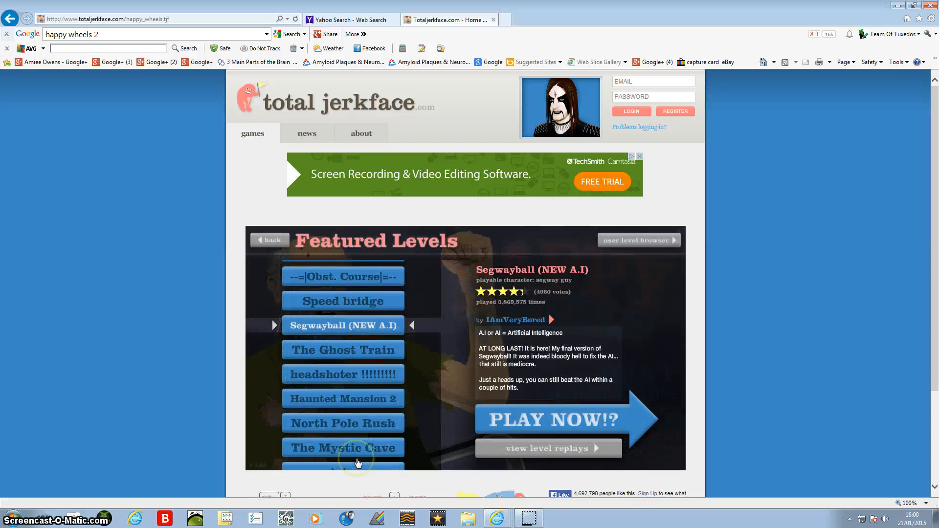